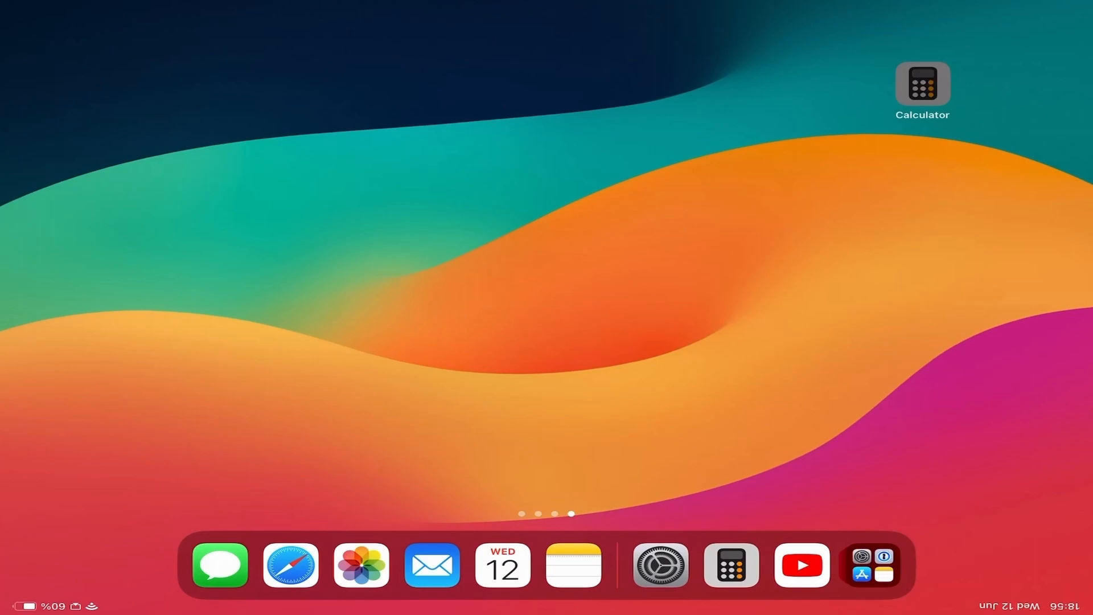
Launch Calculator from the Home Screen, showing 15 on its basic keypad.
{"action": "left_click", "coordinate": [729, 565]}
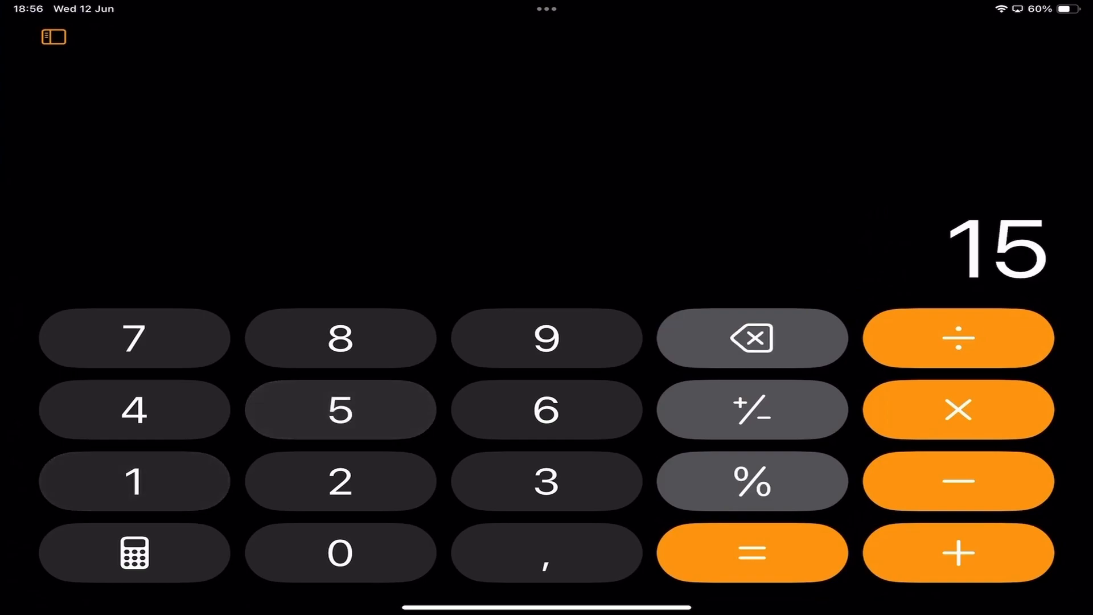
Work out 5.625%10 as 5 on the keypad and bring up the calculator mode list.
{"action": "left_click", "coordinate": [957, 408]}
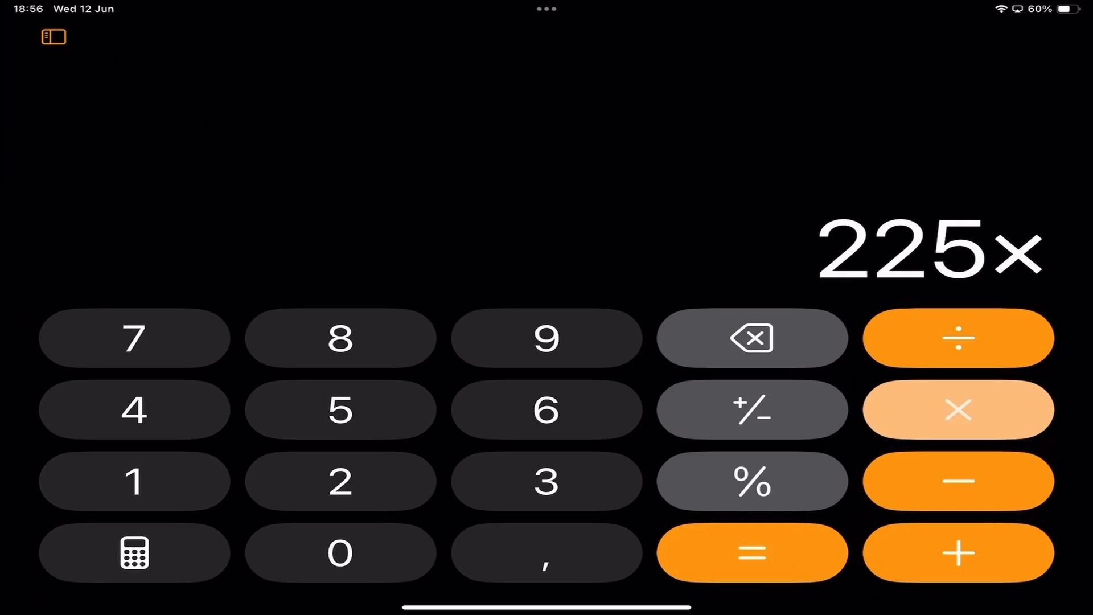
{"action": "left_click", "coordinate": [135, 552]}
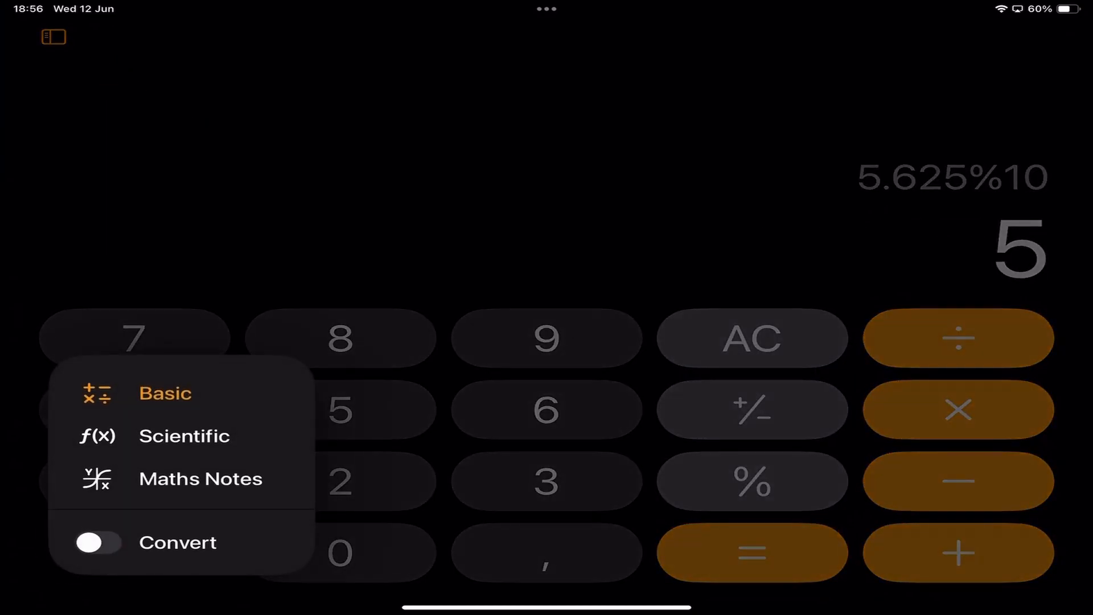
Switch to Maths Notes on the Flow Guides page and show the drawing tool palette.
{"action": "left_click", "coordinate": [201, 479]}
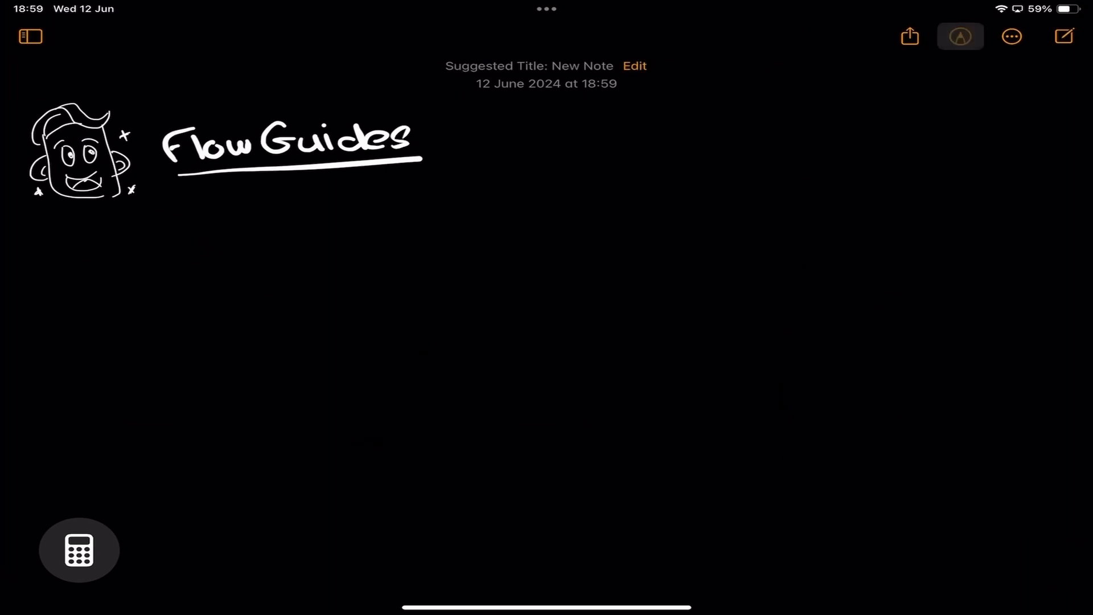
{"action": "left_click", "coordinate": [960, 37]}
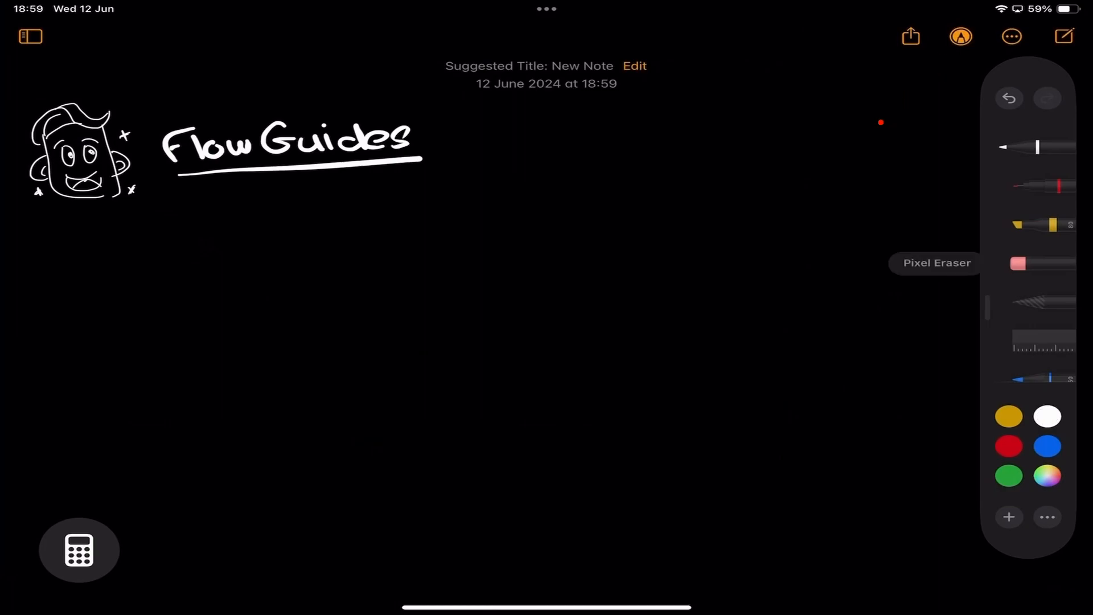
With the white pen, handwrite five equations that auto-solve to 4, 256, 9, 4 and 1.
{"action": "left_click", "coordinate": [1048, 416]}
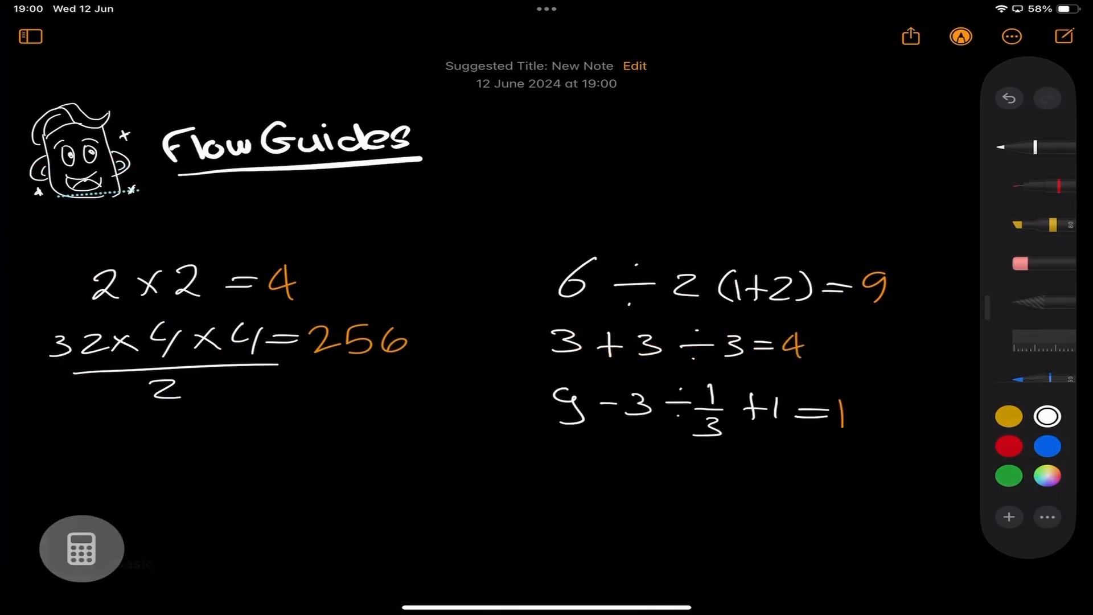
Leave Maths Notes via Basic mode and switch to the Scientific keypad, display showing 5.
{"action": "left_click", "coordinate": [82, 548]}
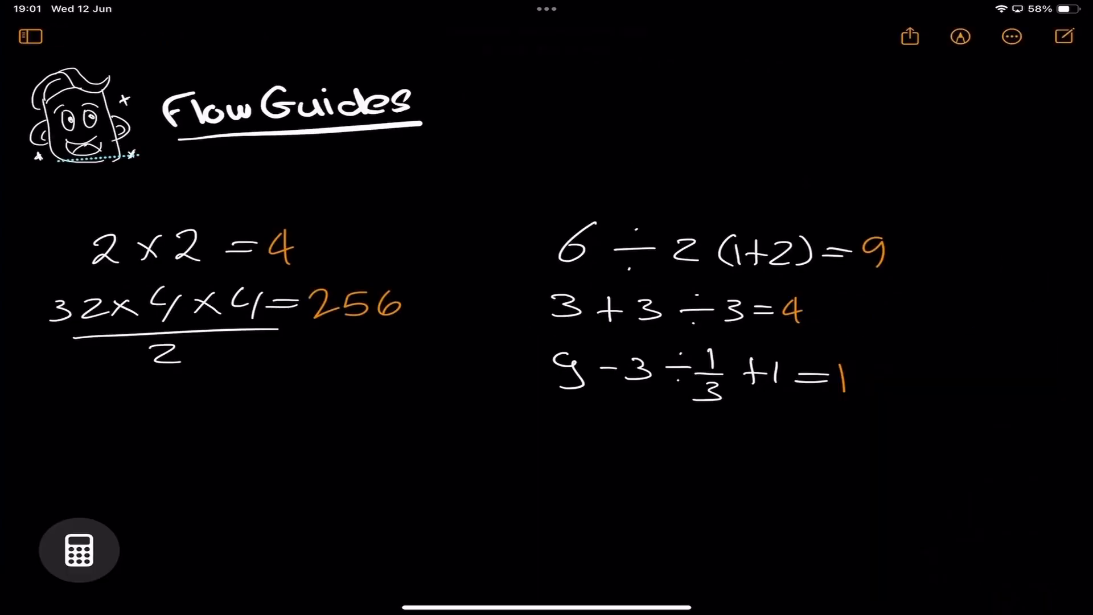
{"action": "left_click", "coordinate": [79, 549]}
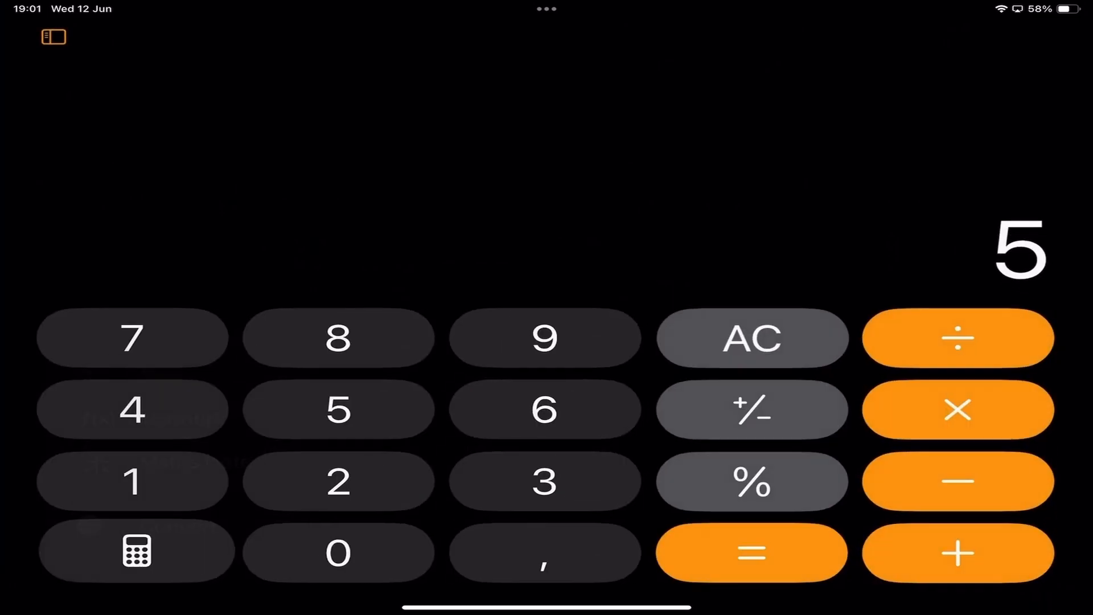
{"action": "left_click", "coordinate": [137, 552]}
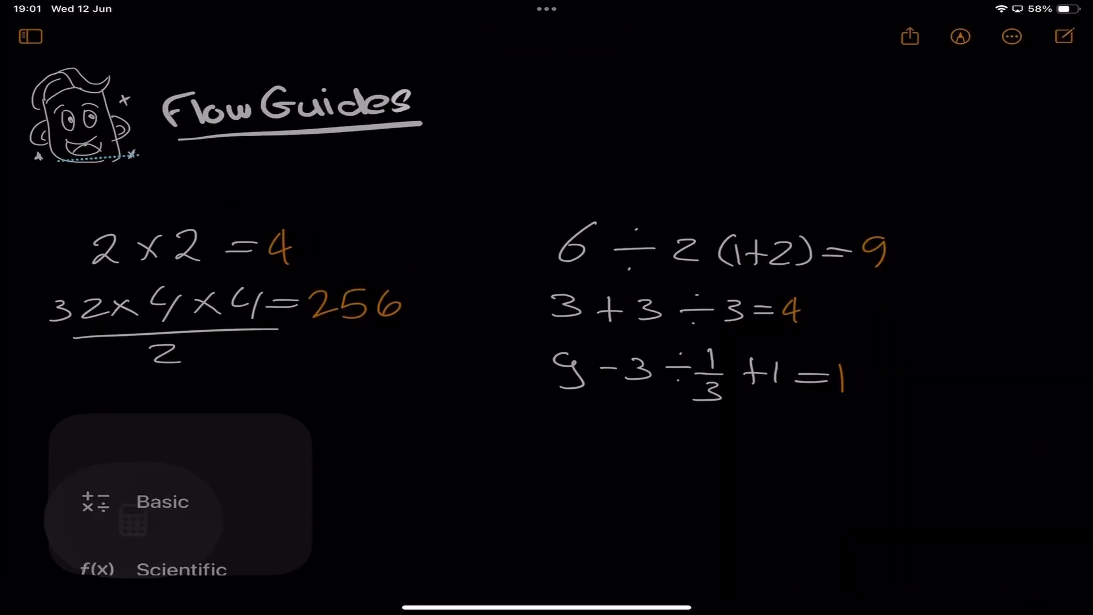
{"action": "left_click", "coordinate": [184, 569]}
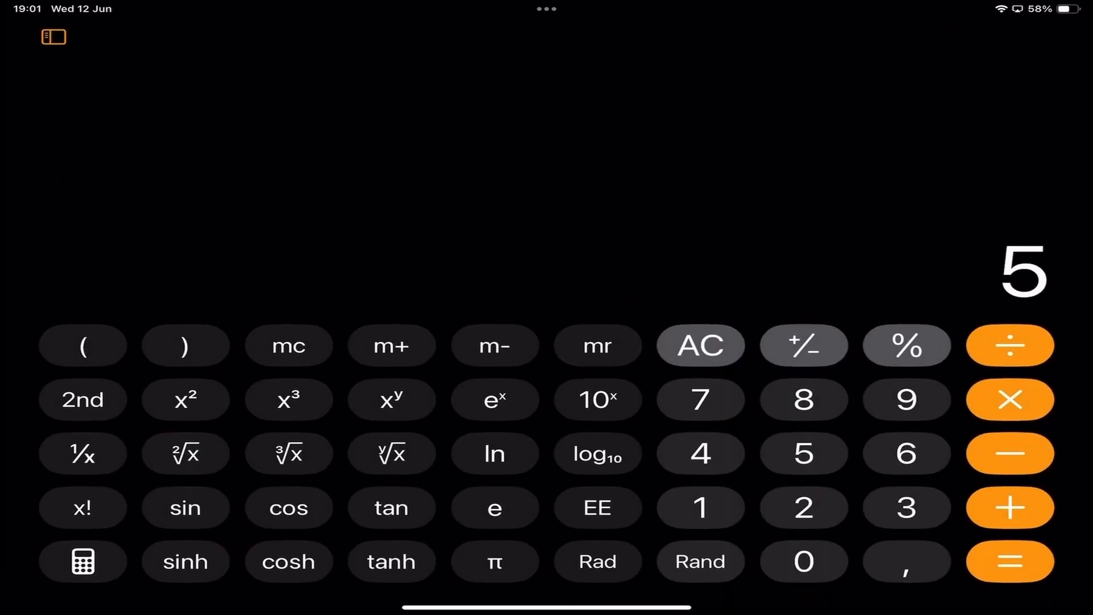